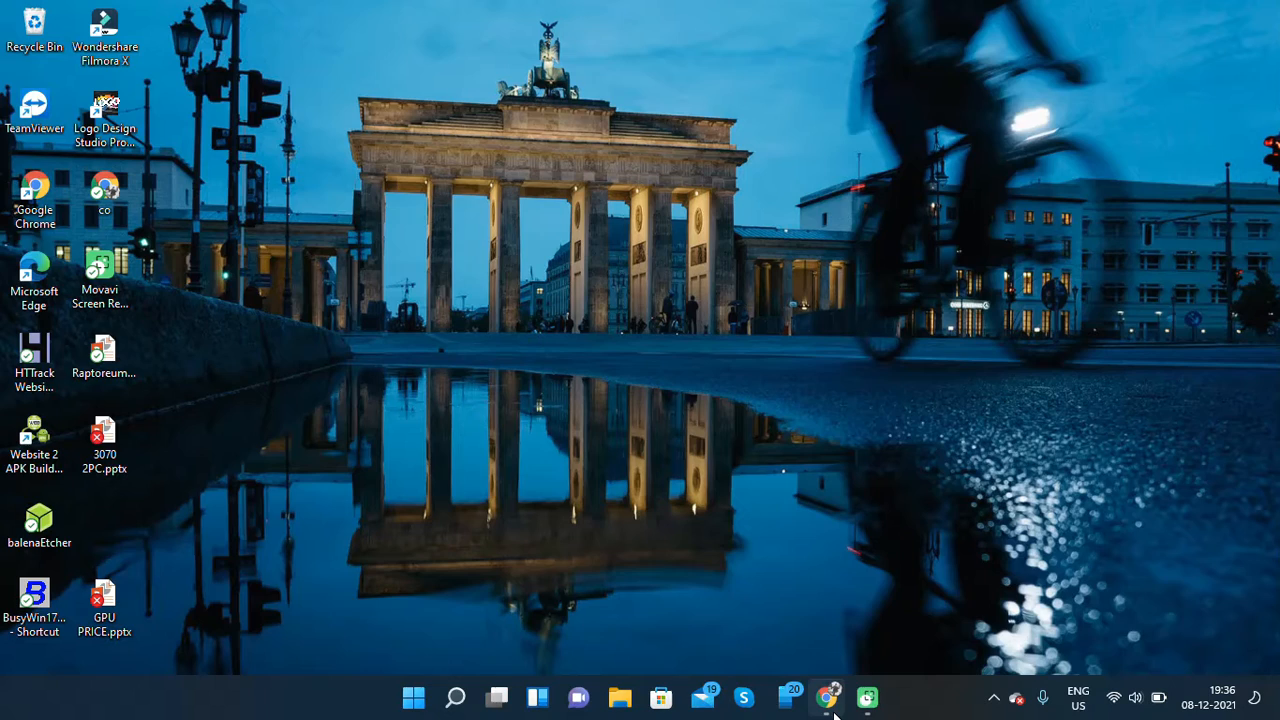
Step: Bring up the StrongBlock My Nodes dashboard in Chrome, showing no nodes and no wallet connected
click(828, 696)
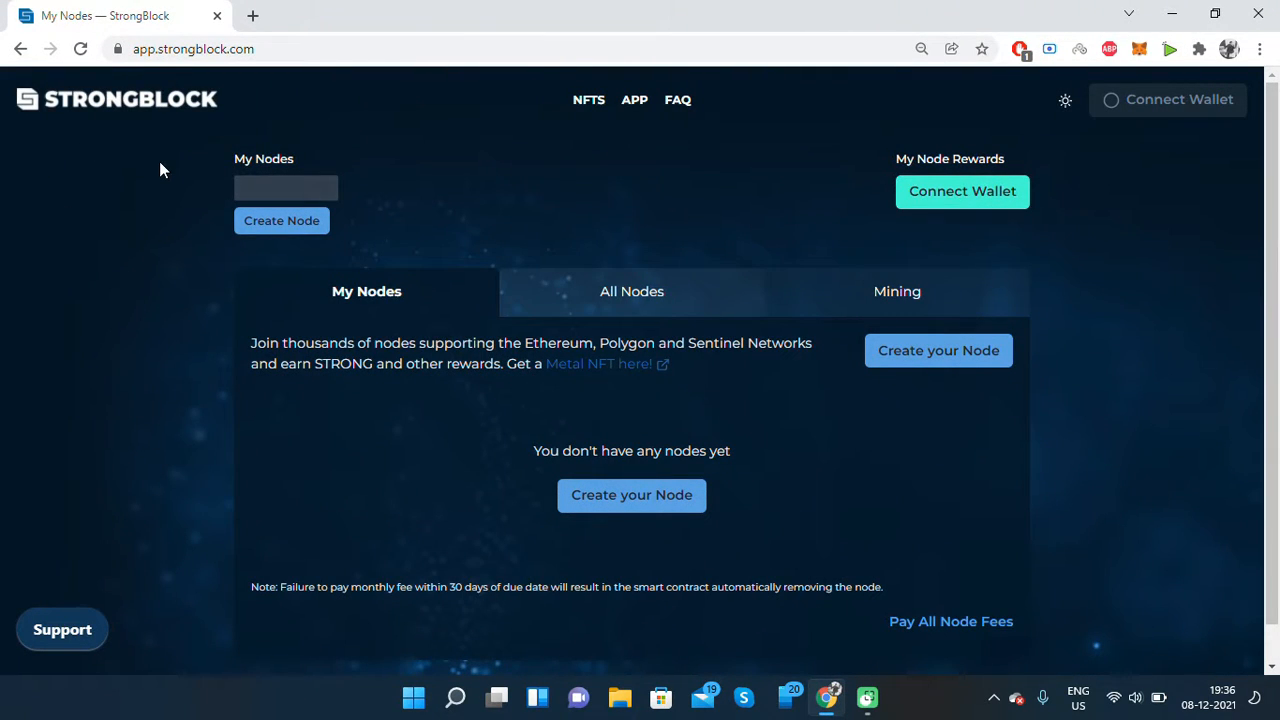
mouse_move(288, 112)
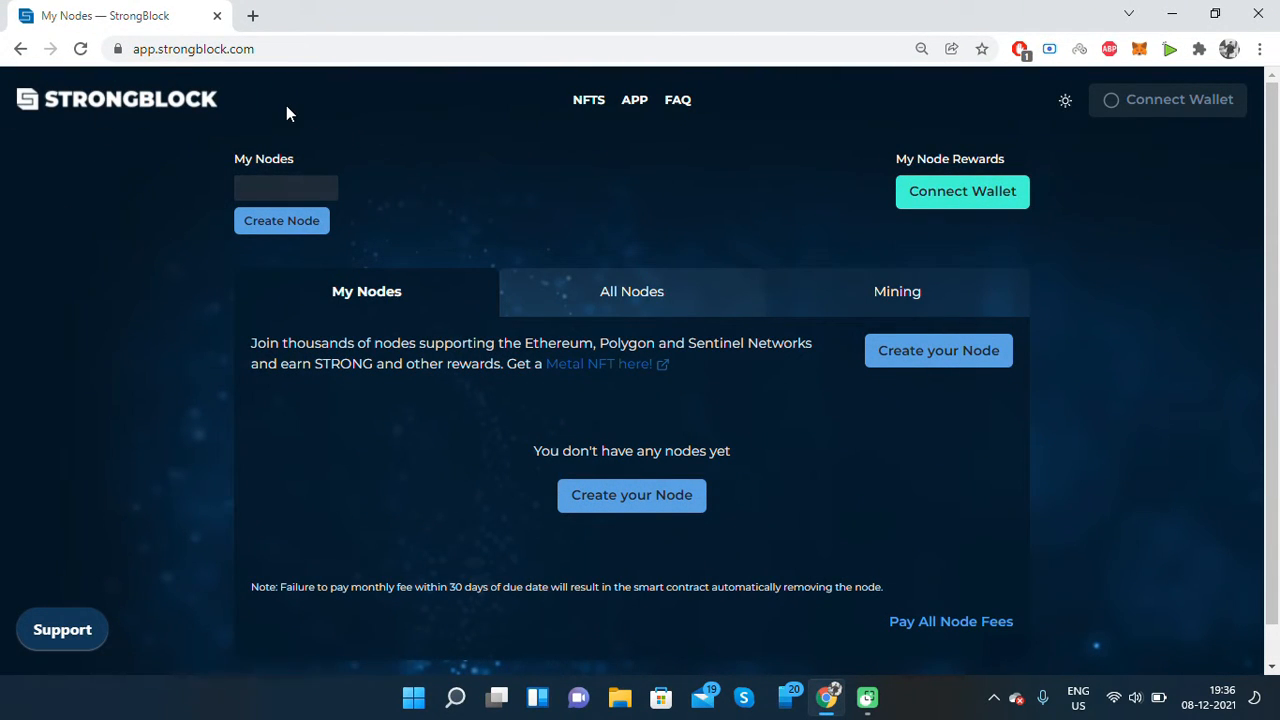
mouse_move(276, 88)
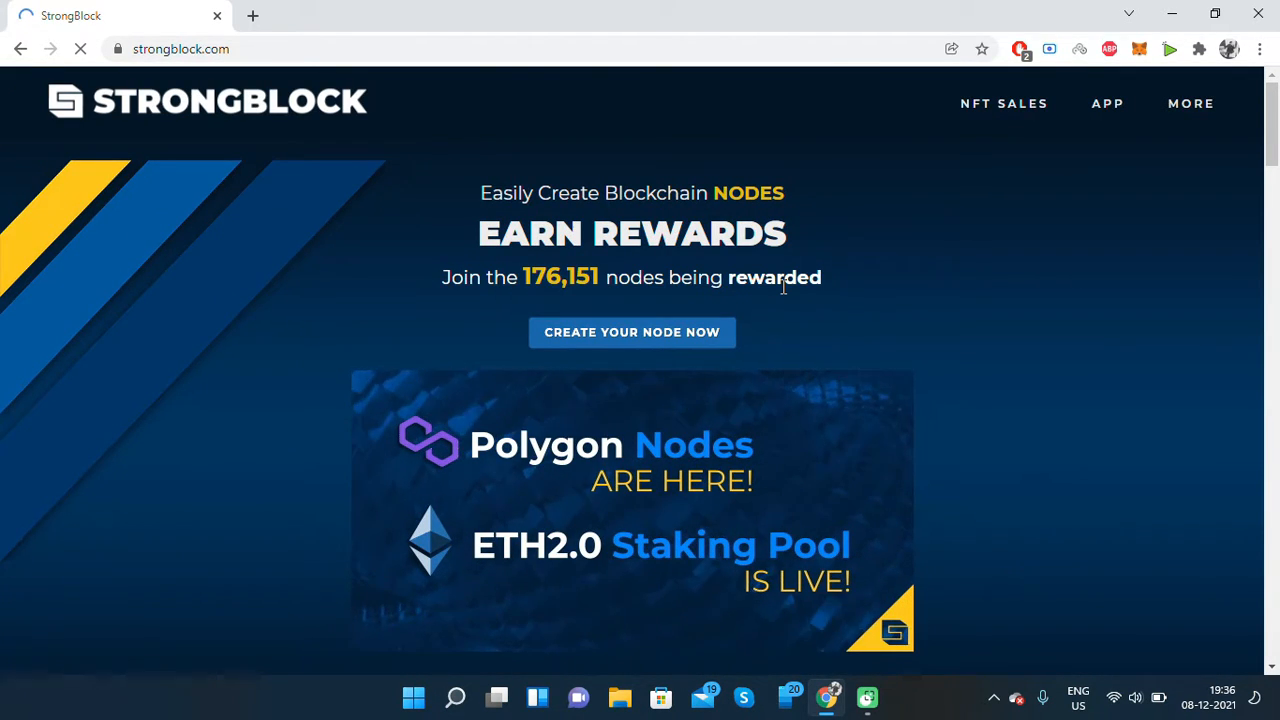
scroll(down, 3)
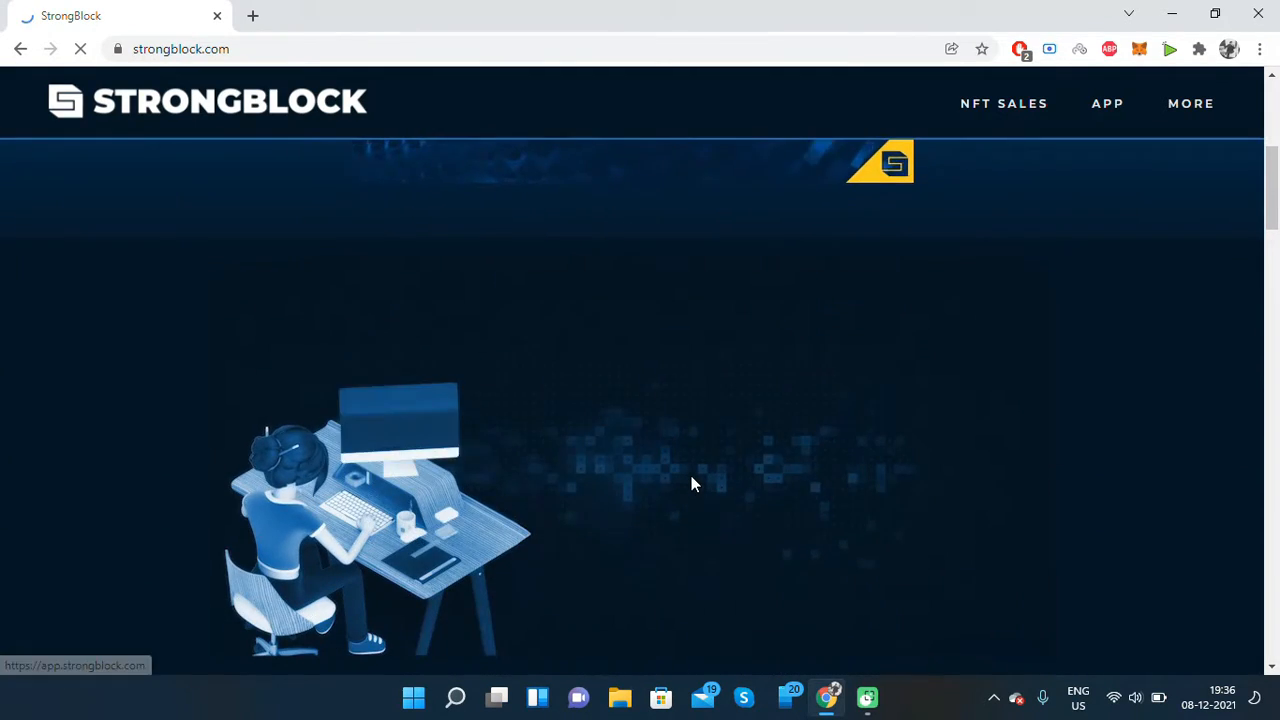
scroll(down, 3)
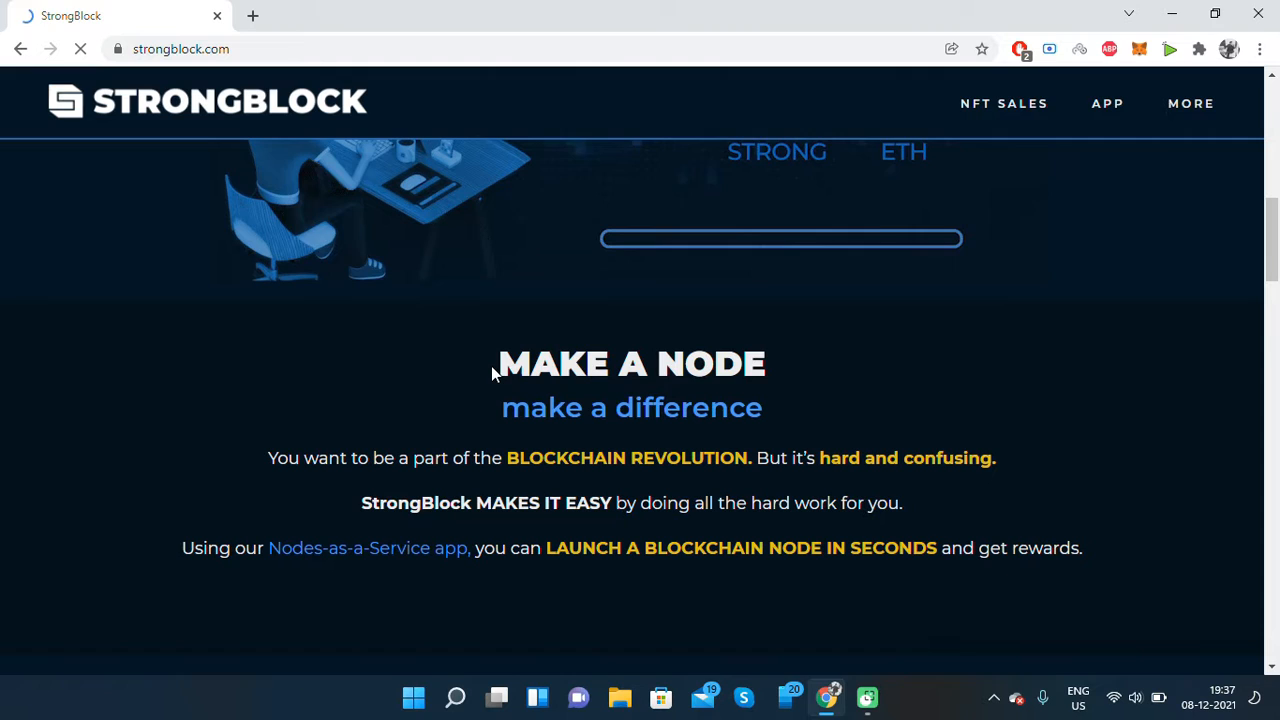
drag(496, 364, 764, 410)
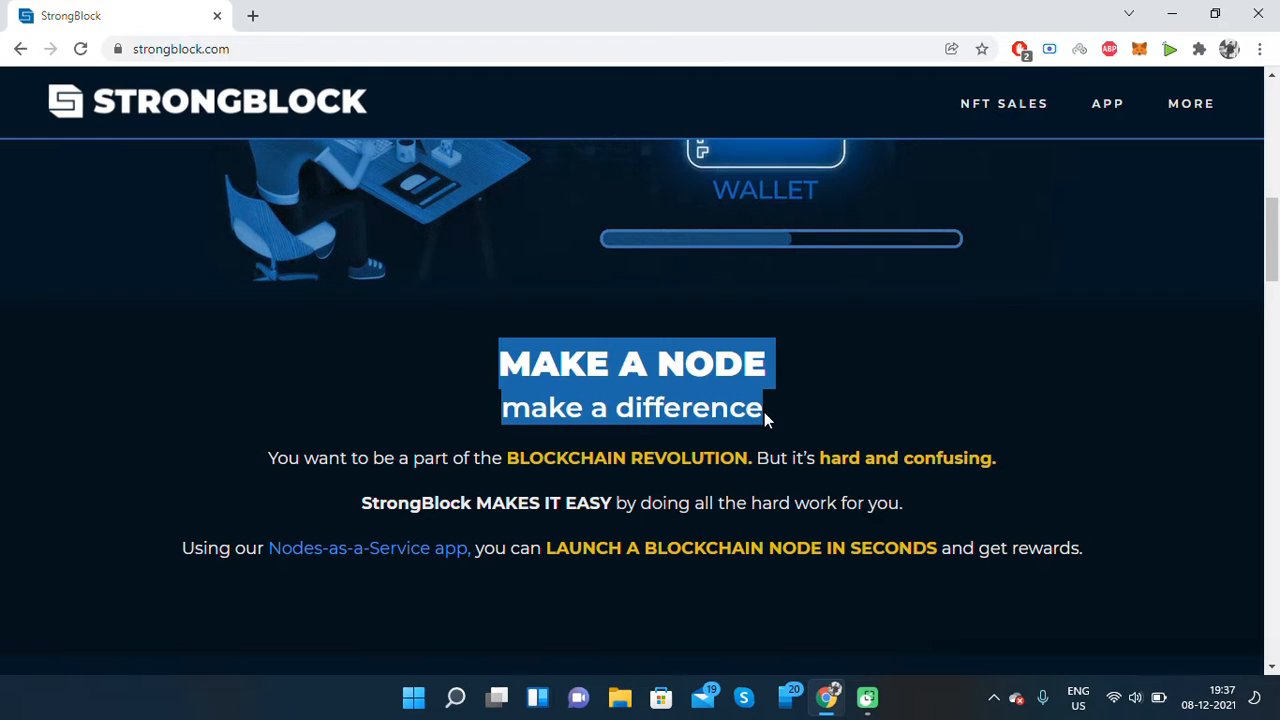
scroll(up, 3)
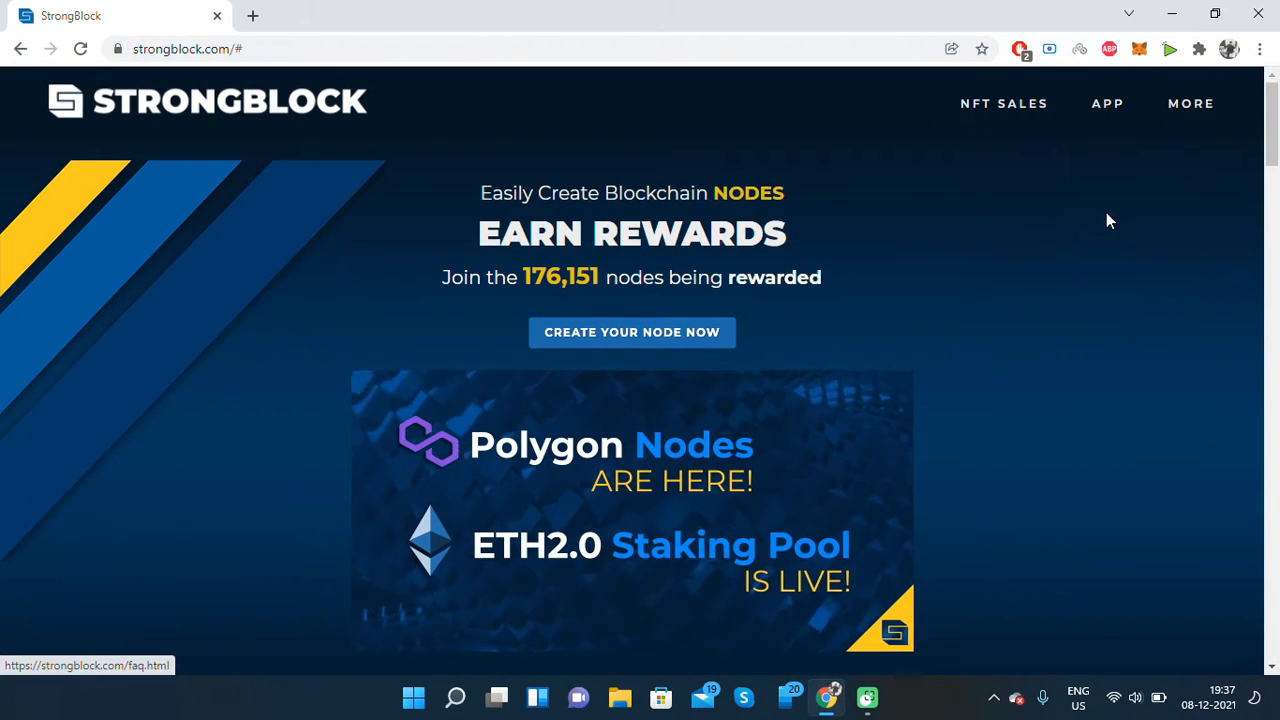
Step: Go to MORE > FAQ, expand 'How can I pay the monthly node fee?', and filter to the Gas Fee questions
click(1190, 104)
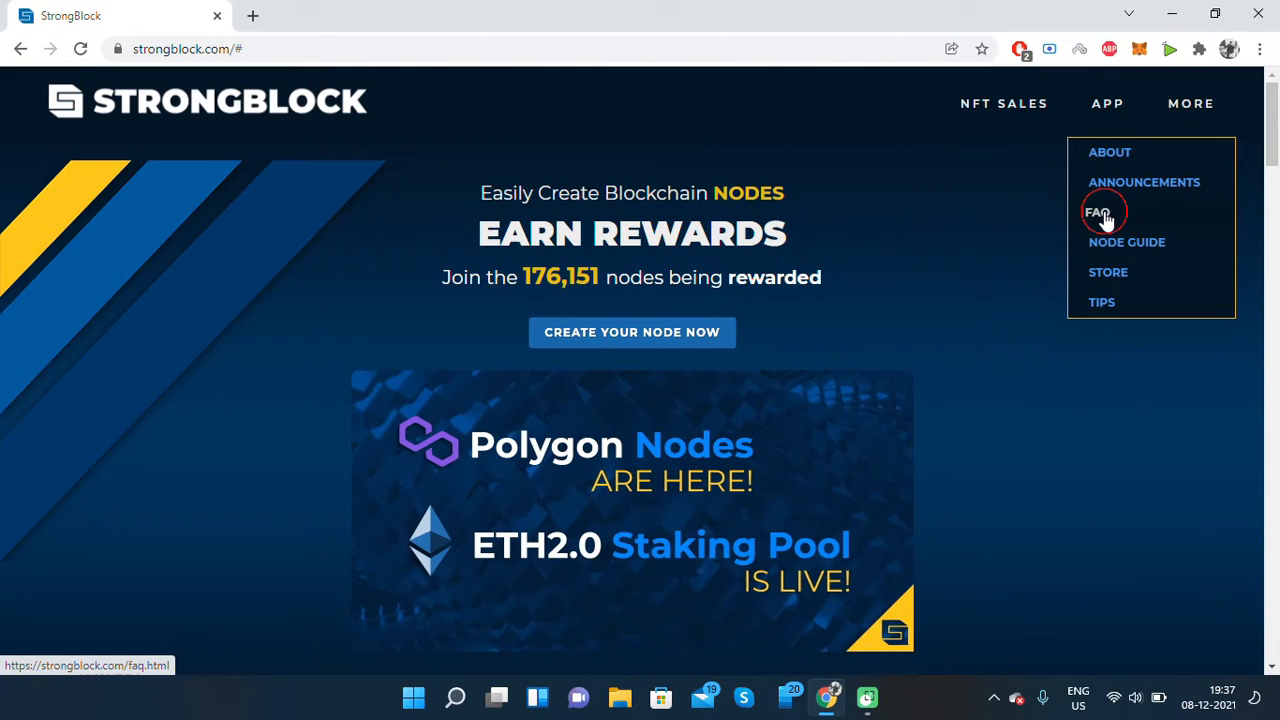
click(1100, 212)
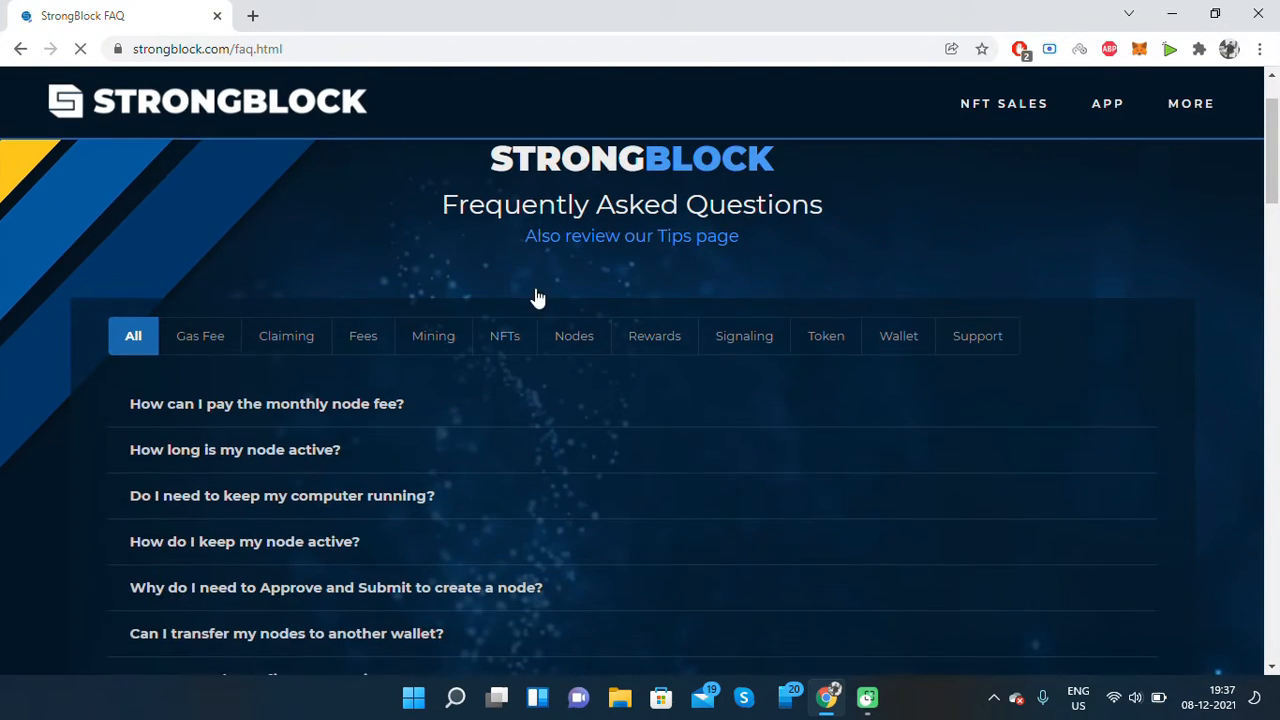
click(268, 404)
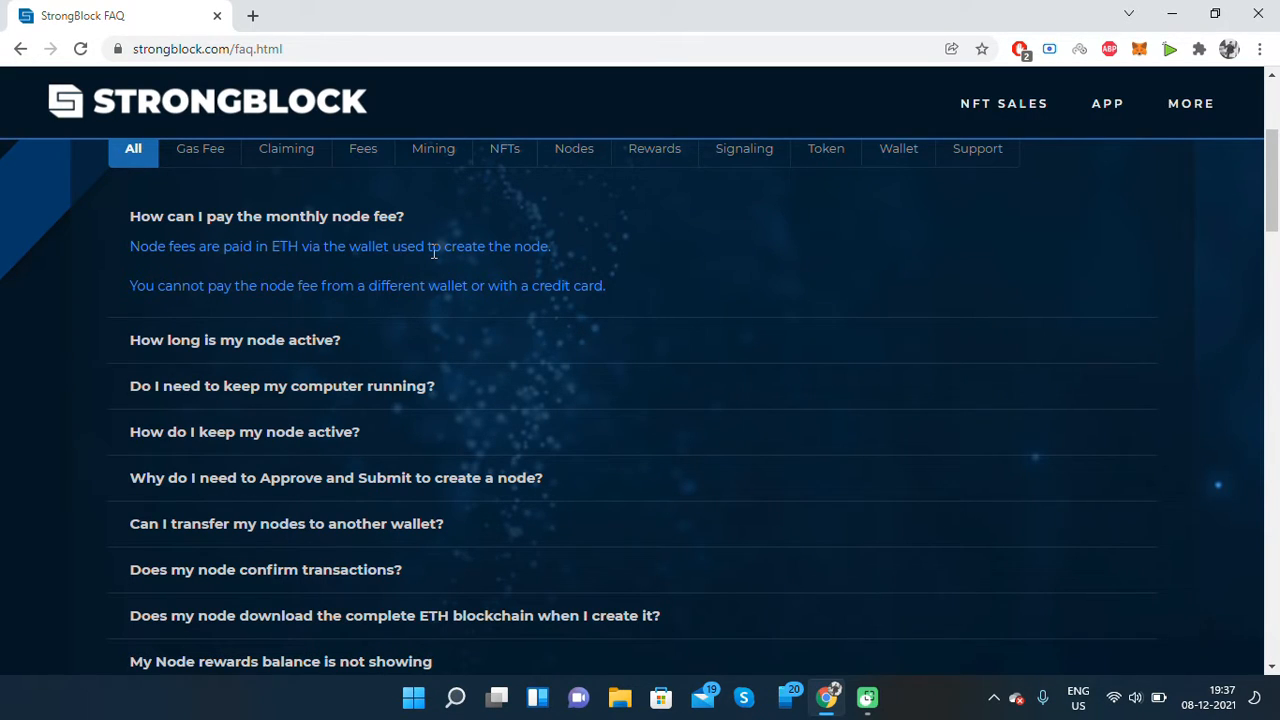
mouse_move(230, 110)
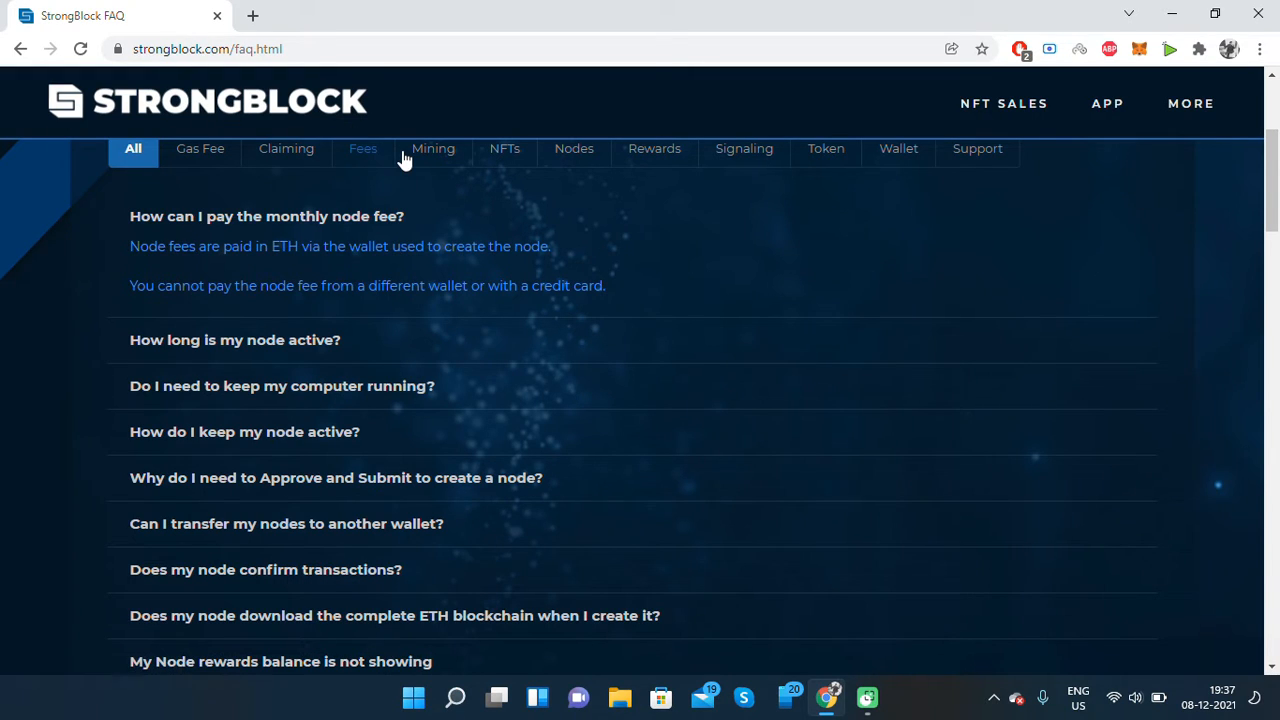
mouse_move(636, 244)
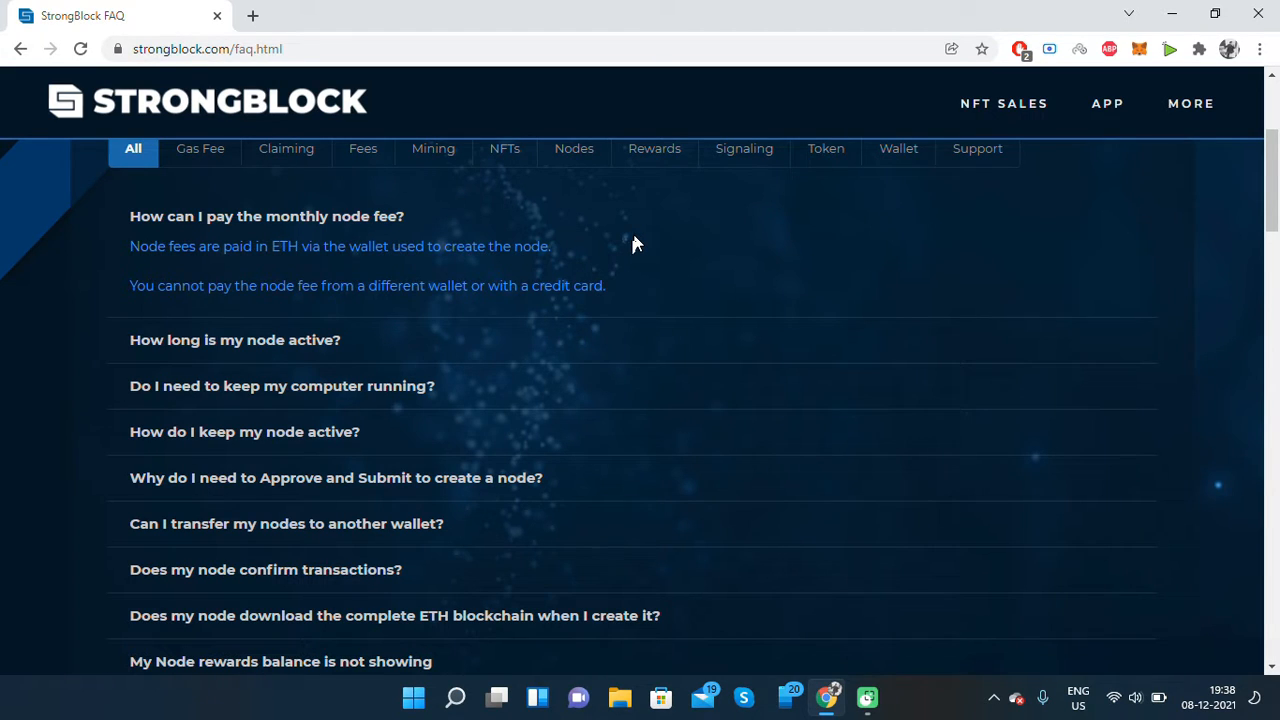
click(200, 148)
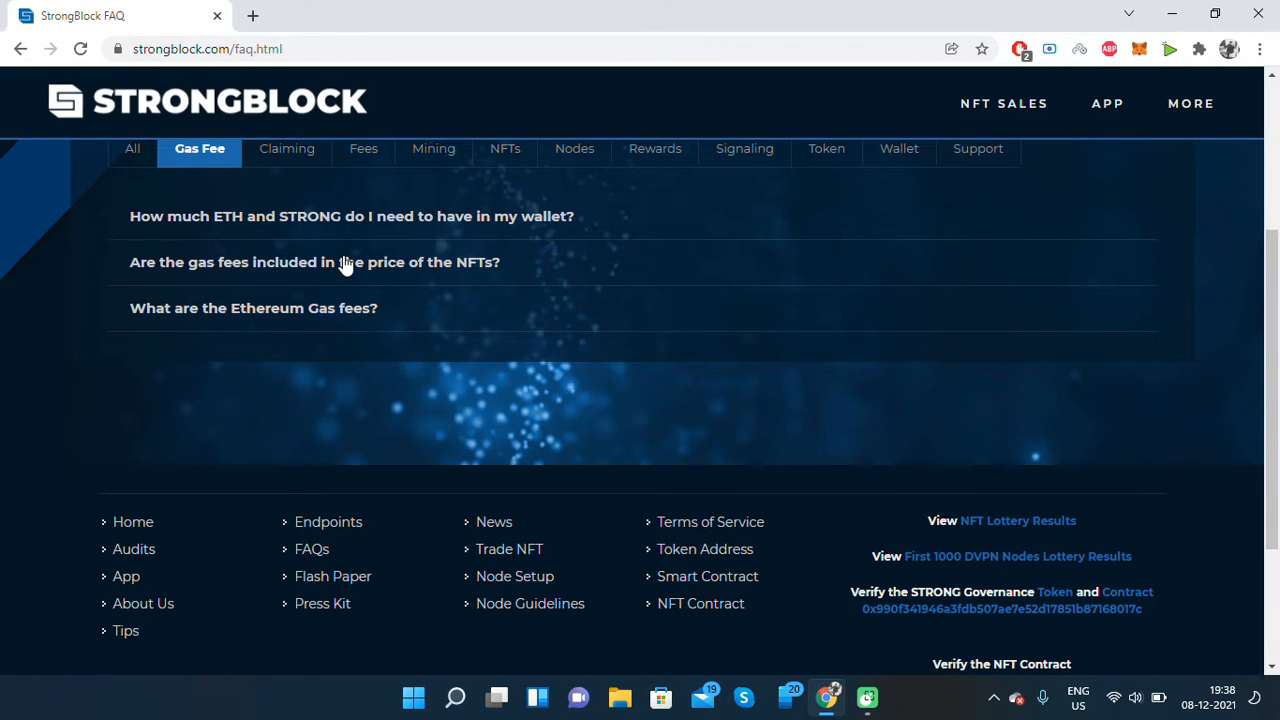
Step: Select the word STRONG in the FAQ heading and start a new tab searching Google for 'strong token price'
scroll(up, 3)
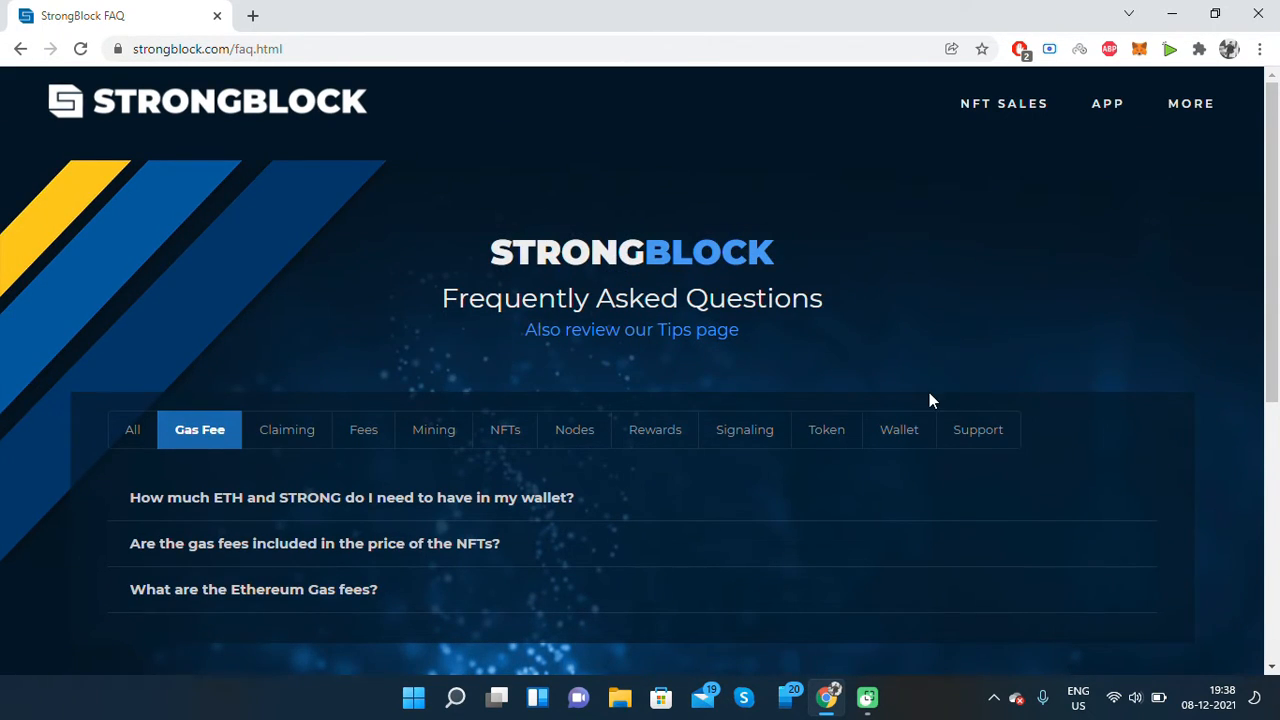
mouse_move(504, 436)
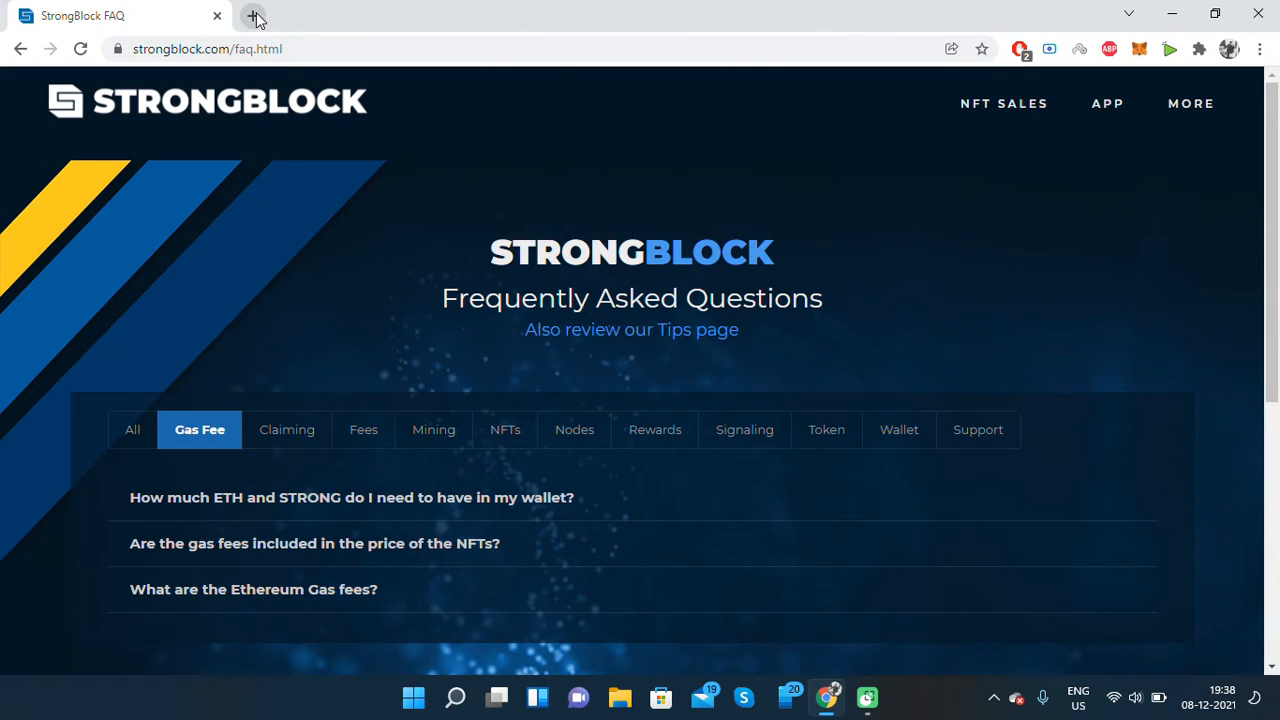
double_click(568, 252)
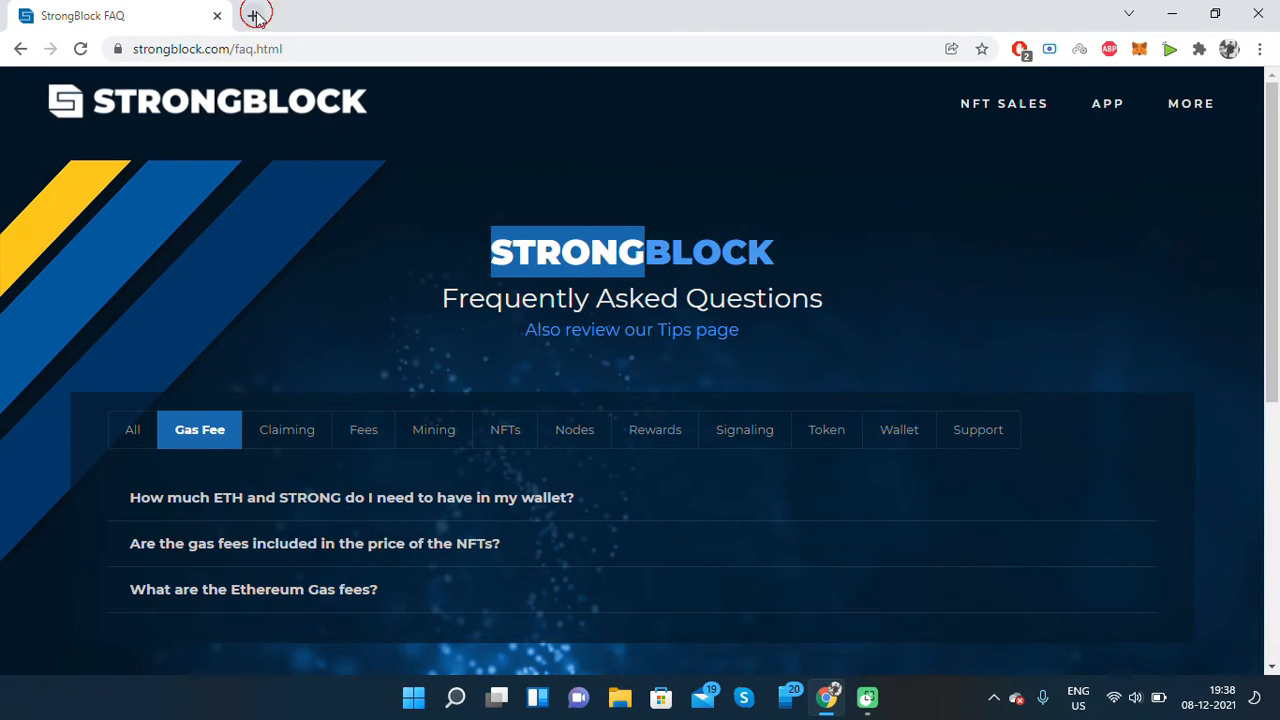
click(256, 16)
text(strong token price)
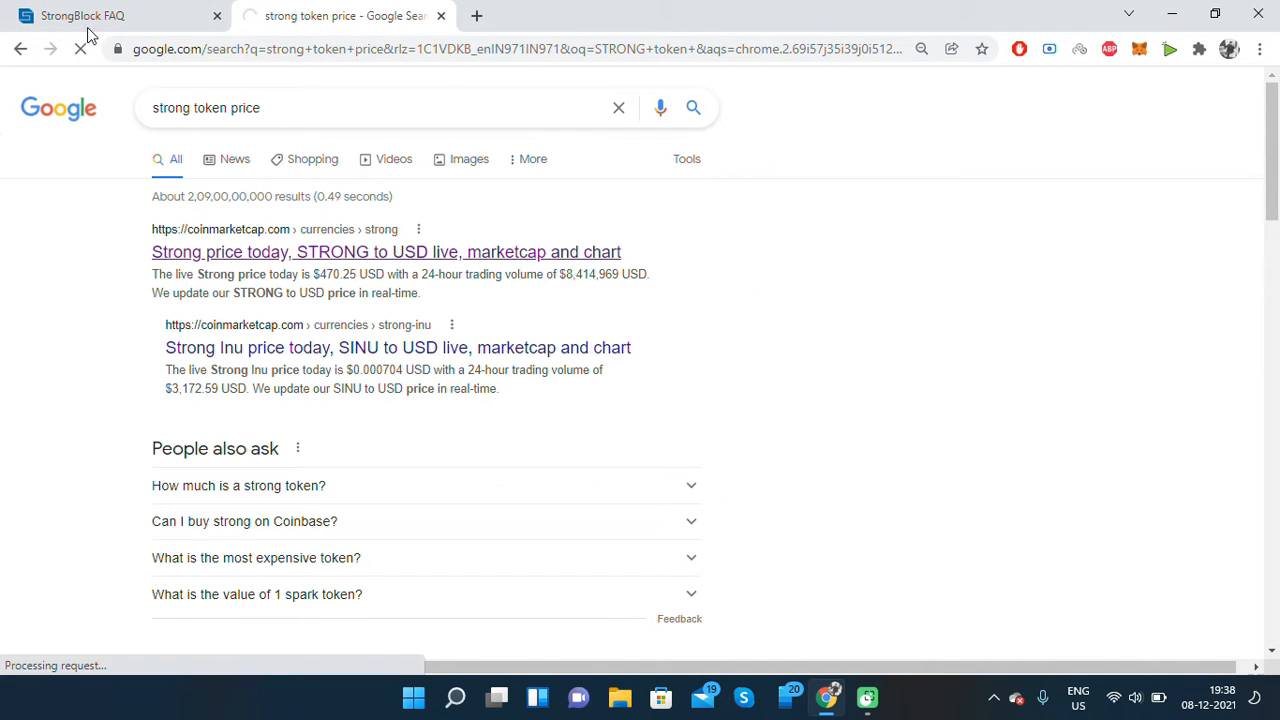
Step: View the STRONG price on CoinMarketCap and enter 36,496 into Windows Calculator
click(386, 252)
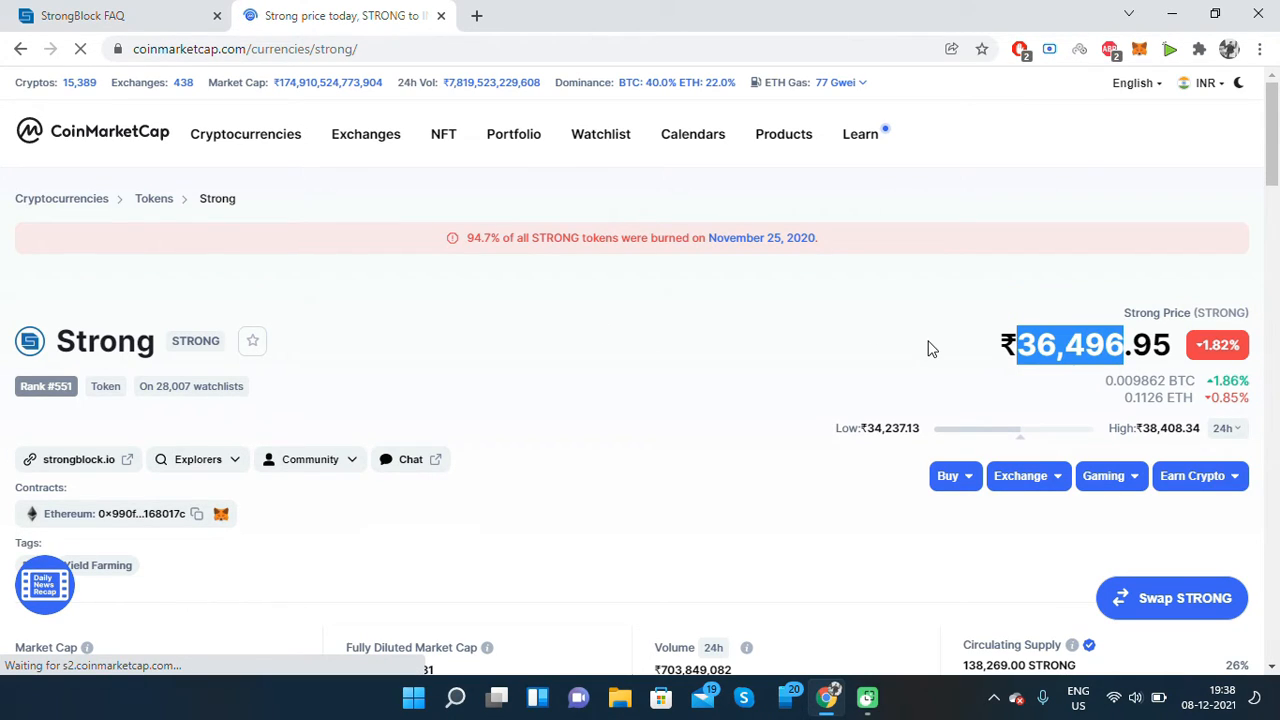
key(Win+r)
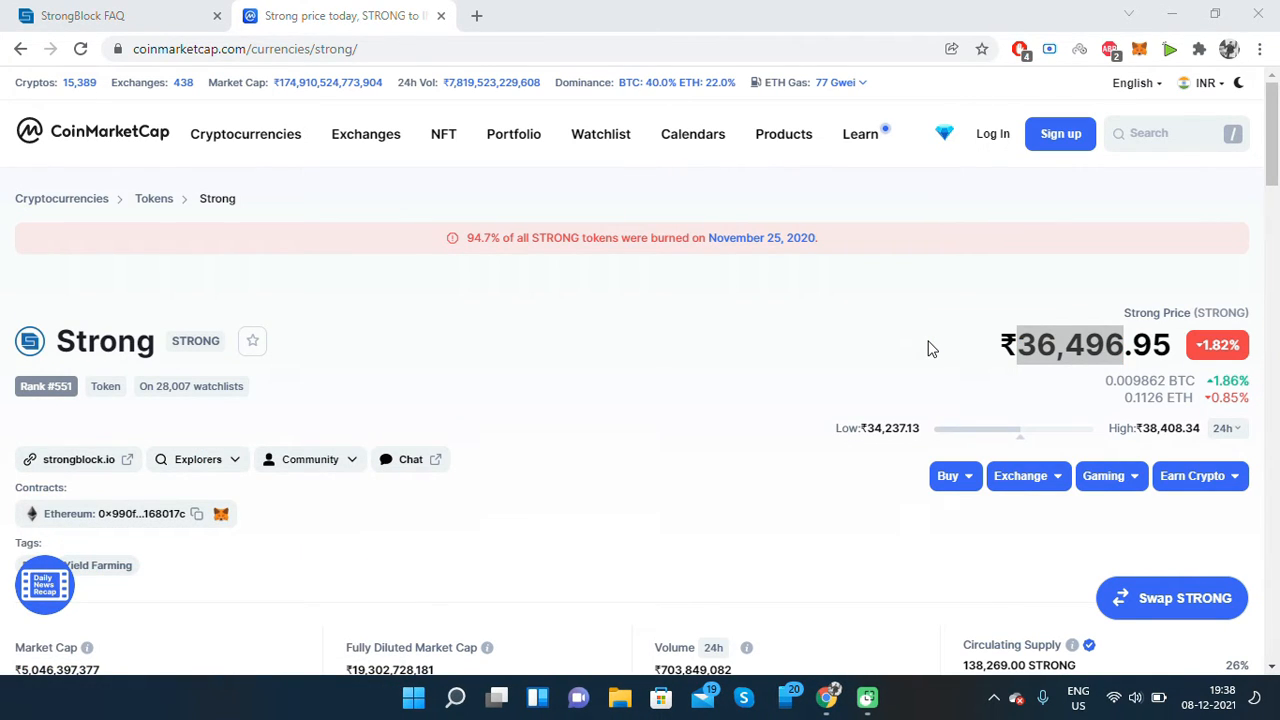
click(886, 696)
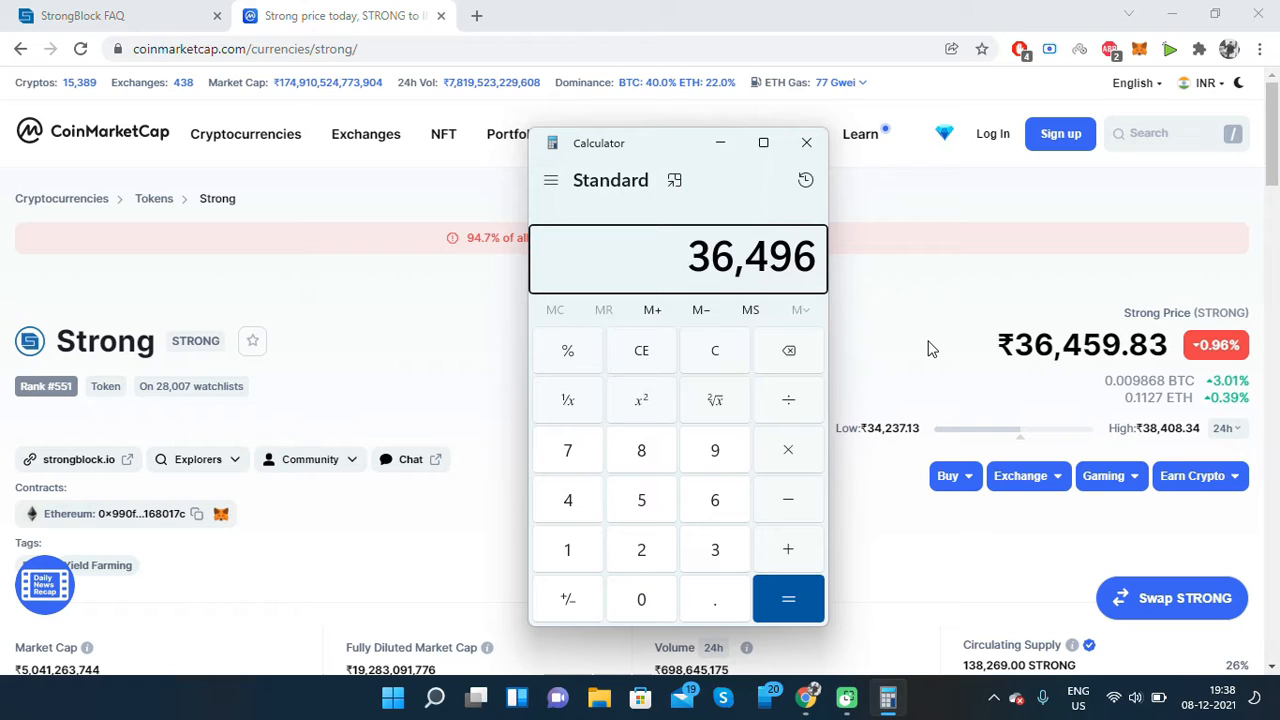
Step: Multiply 36,496 by 10 to get 3,64,960, then return to the StrongBlock home page via its logo
click(788, 598)
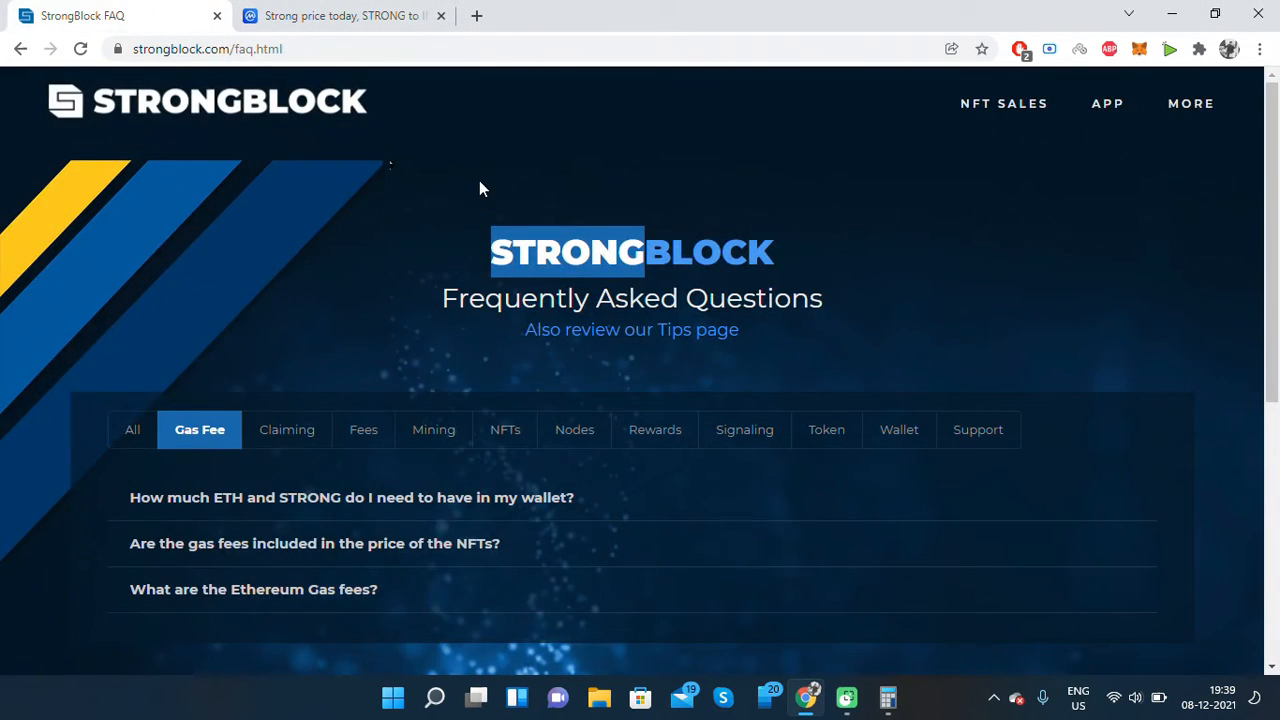
mouse_move(204, 104)
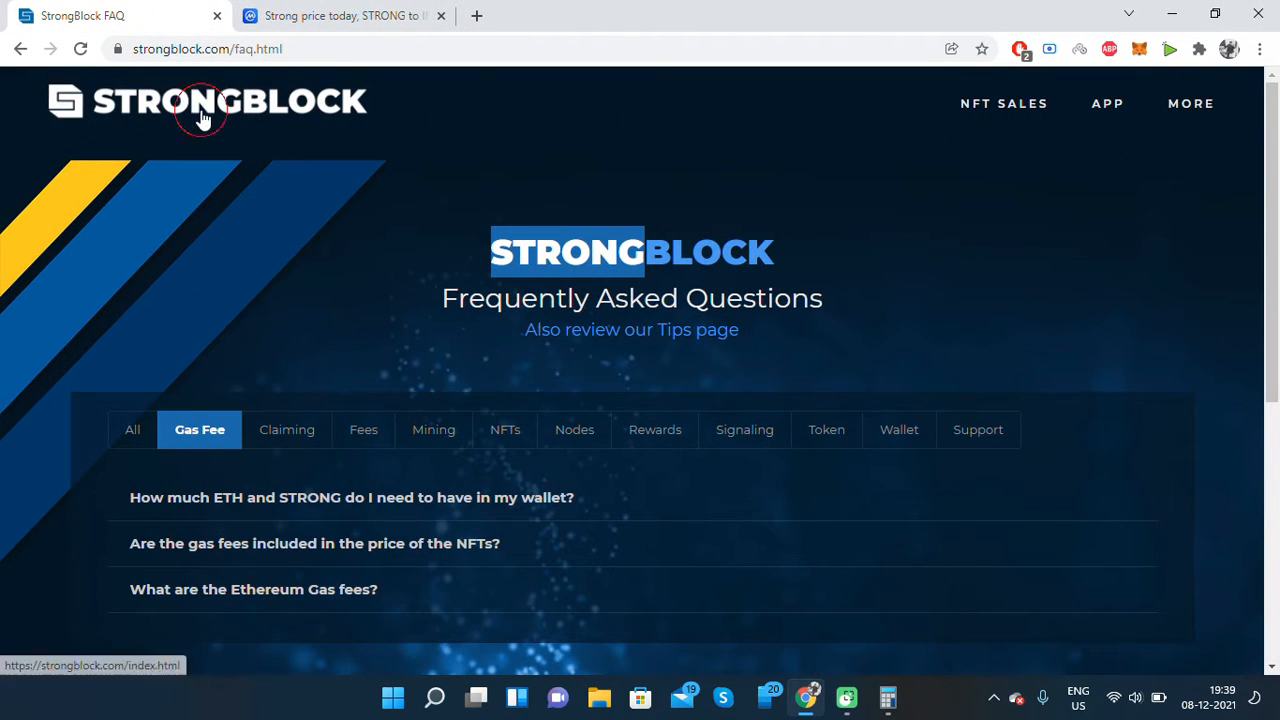
click(200, 108)
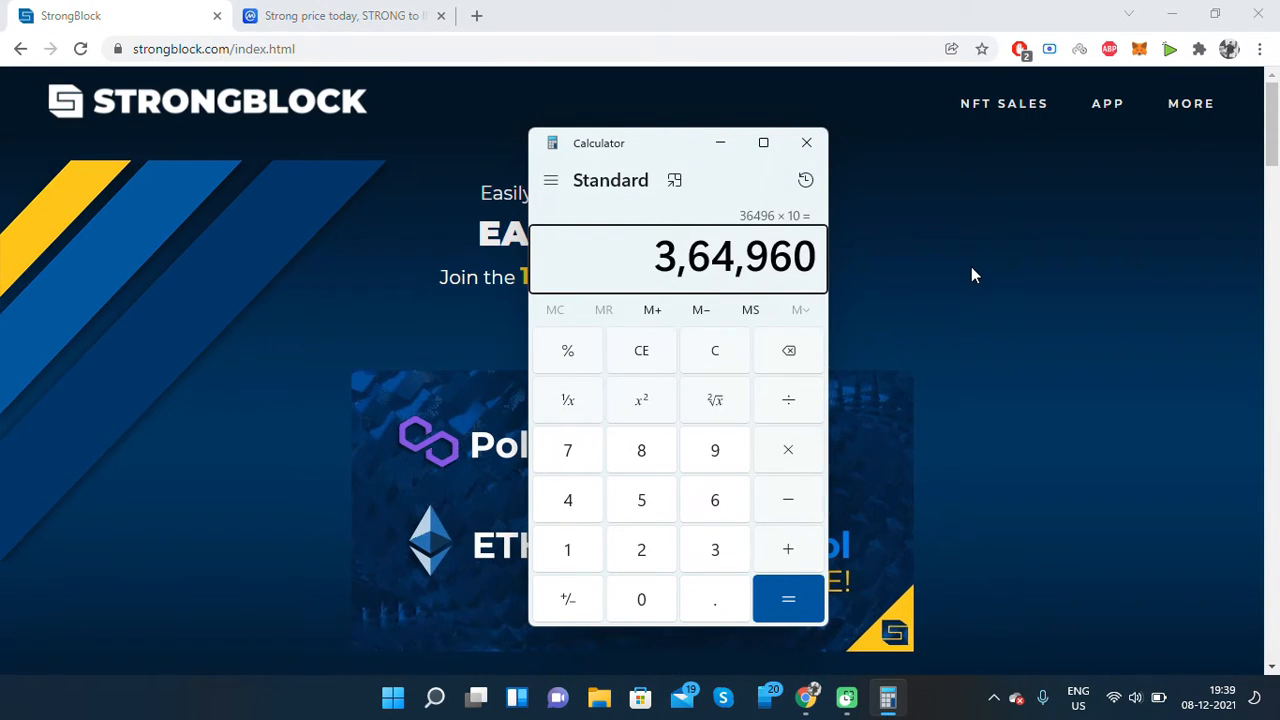
click(806, 142)
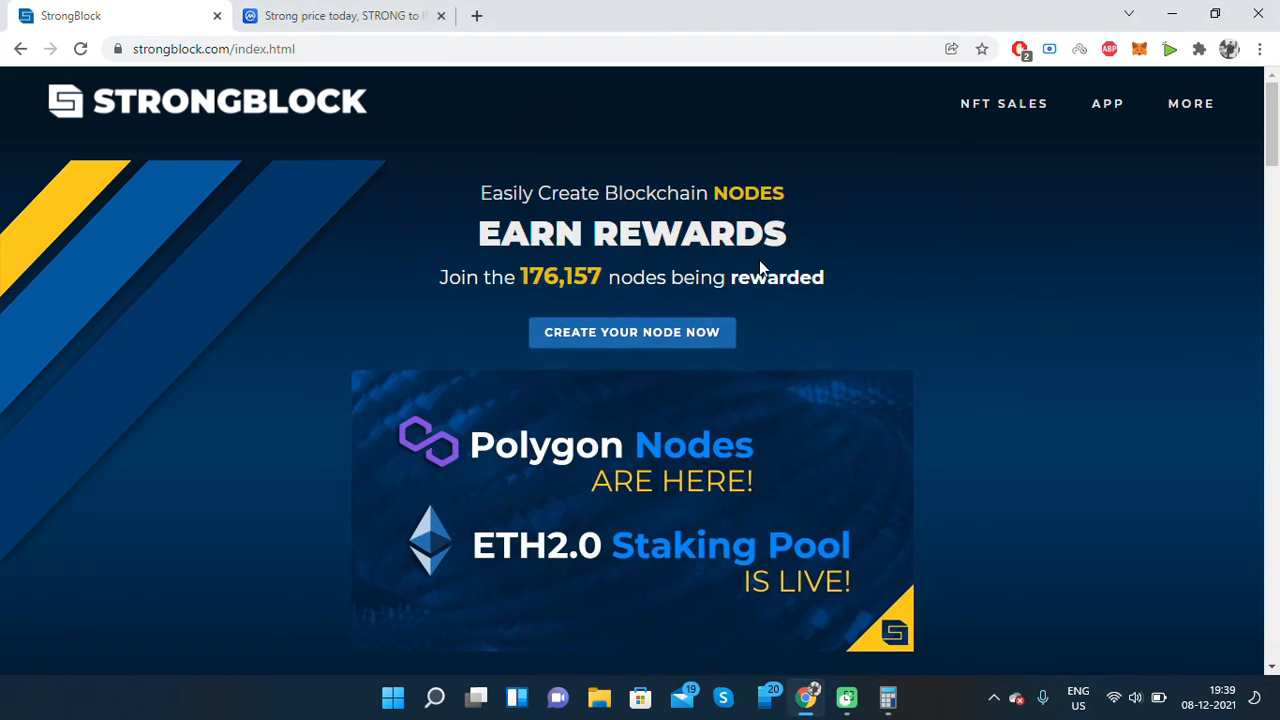
Step: Go to CREATE YOUR NODE NOW and review the Ethereum node form with its 10 STRONG contribution terms
click(632, 332)
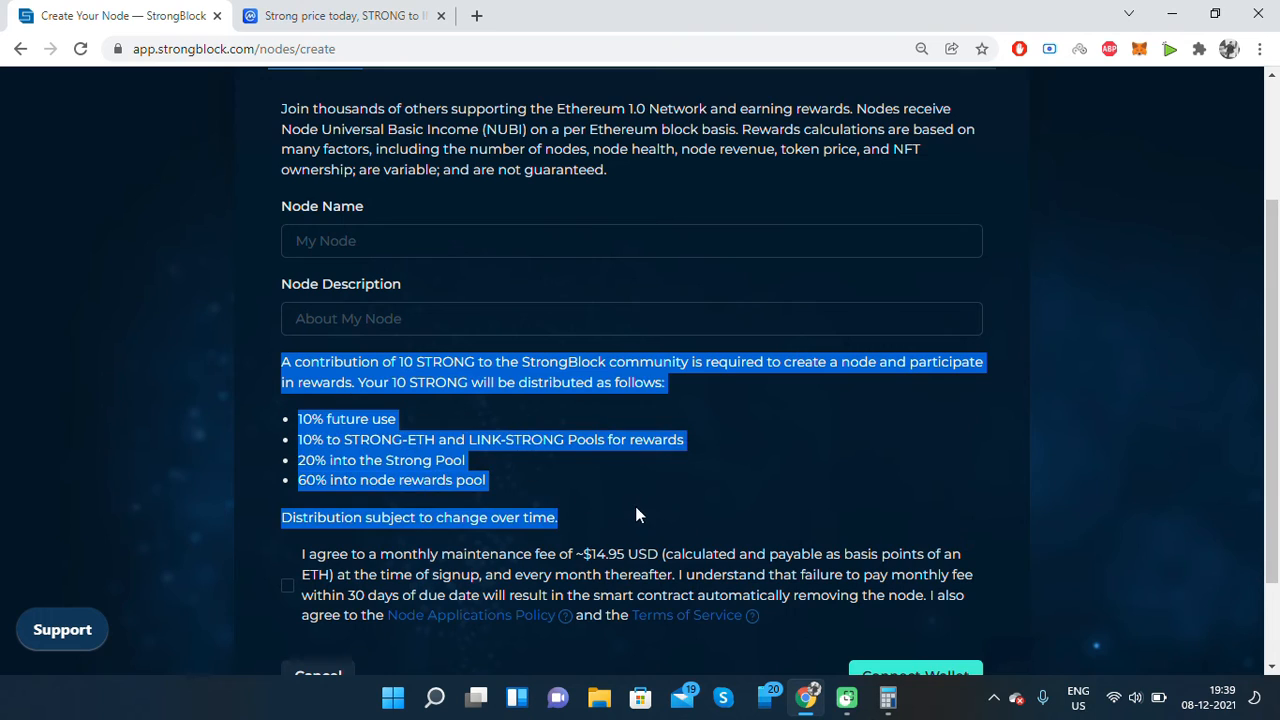
scroll(down, 3)
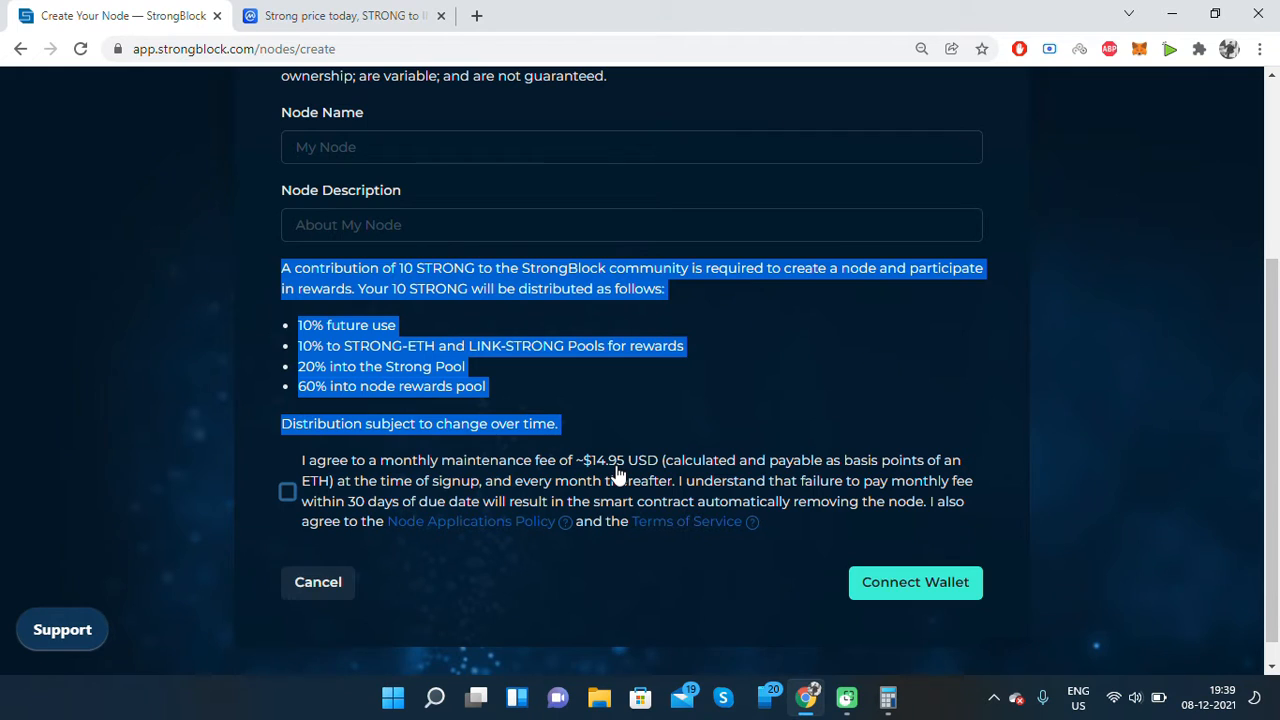
click(684, 420)
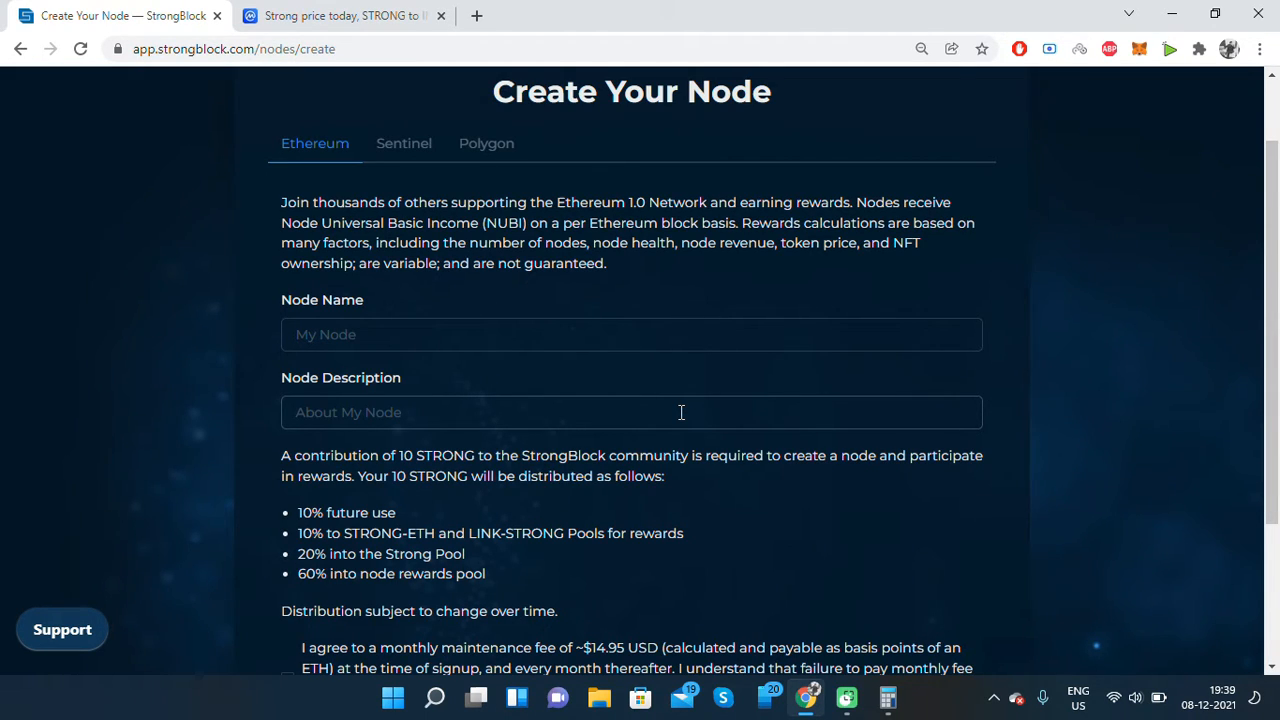
Step: Focus the Node Description field, leaving Node Name flagged as required, and bring Calculator back
click(886, 696)
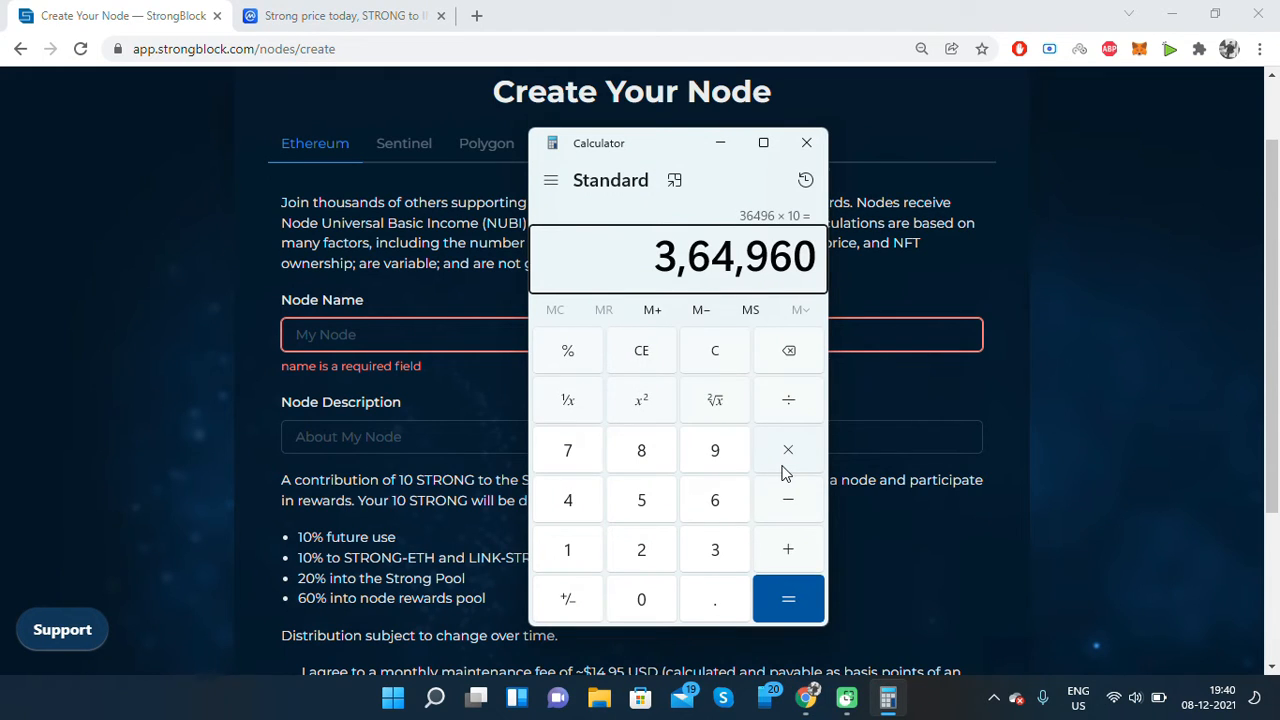
Step: Work node cost sums in Calculator, including 250 × and 108000 −, one giving 75, then clear to 0
click(716, 548)
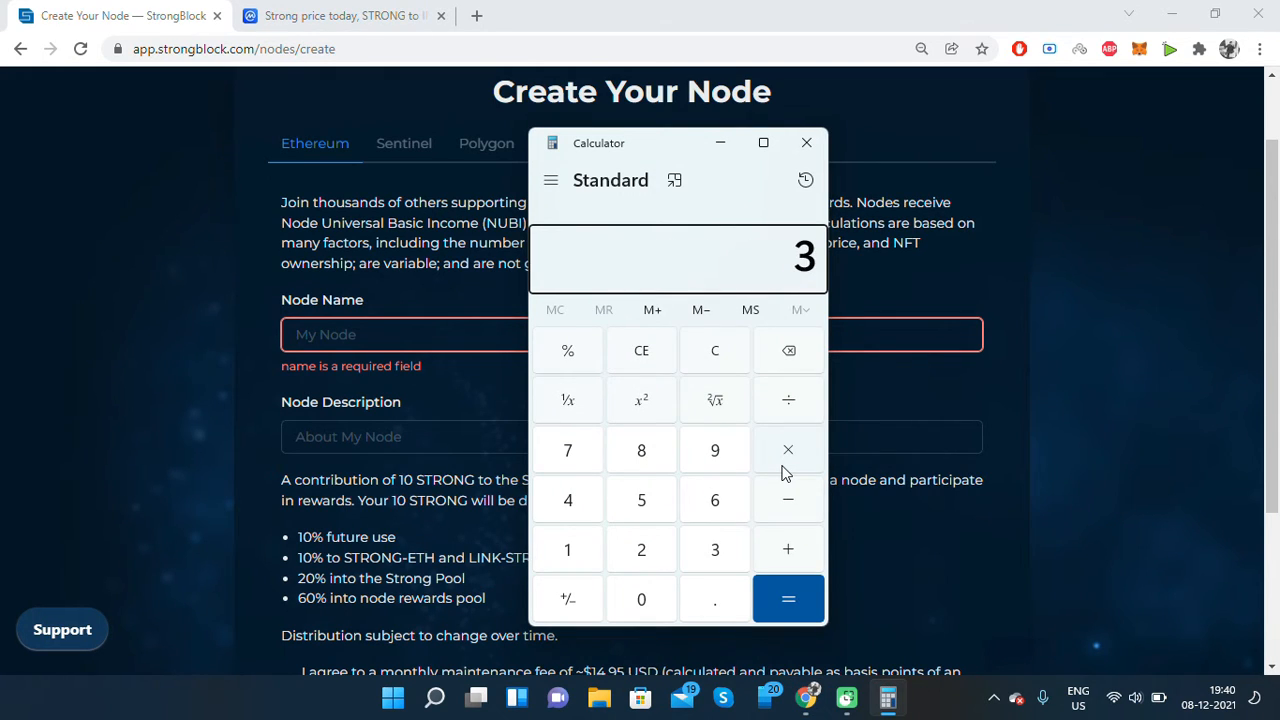
click(788, 598)
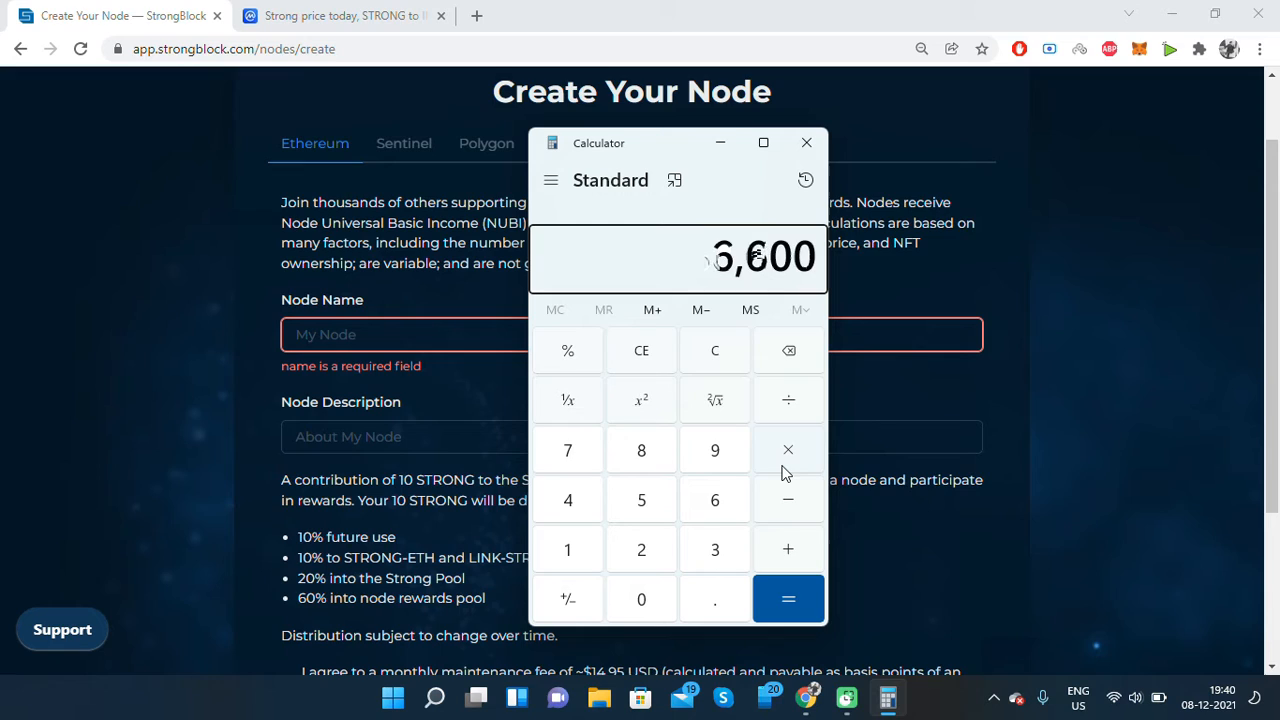
click(788, 600)
text(75)
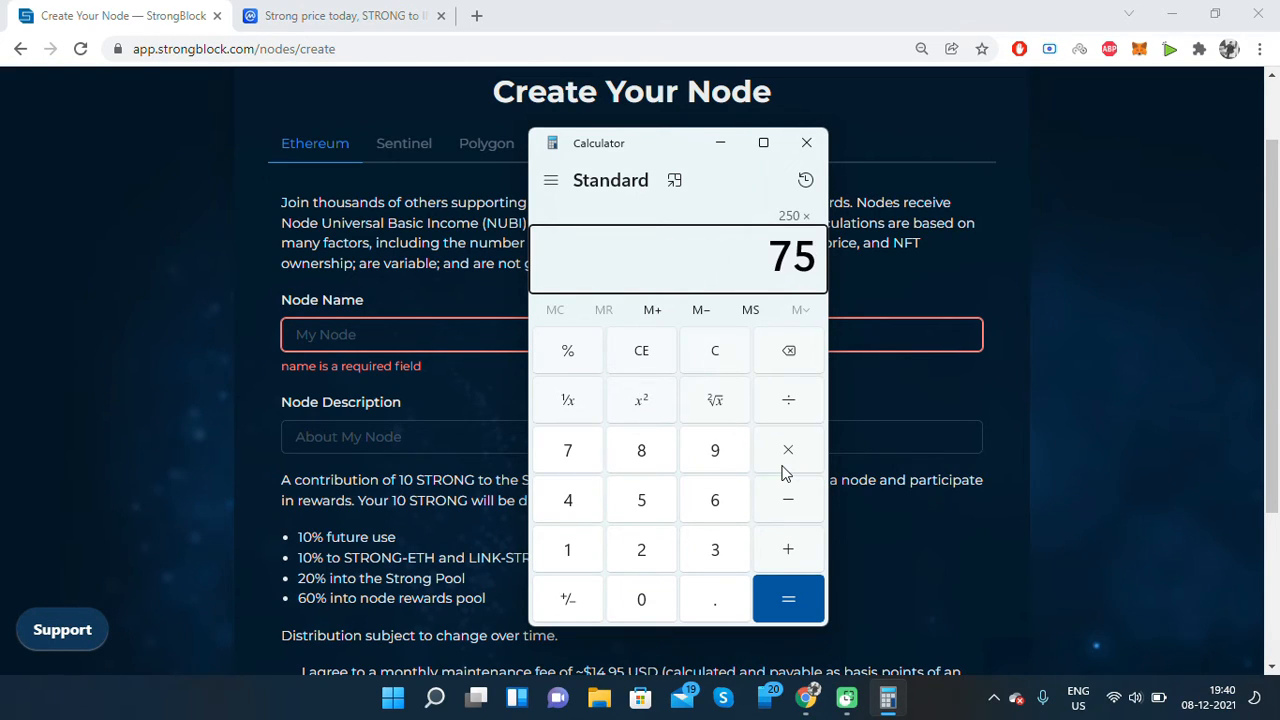
click(788, 598)
text(2)
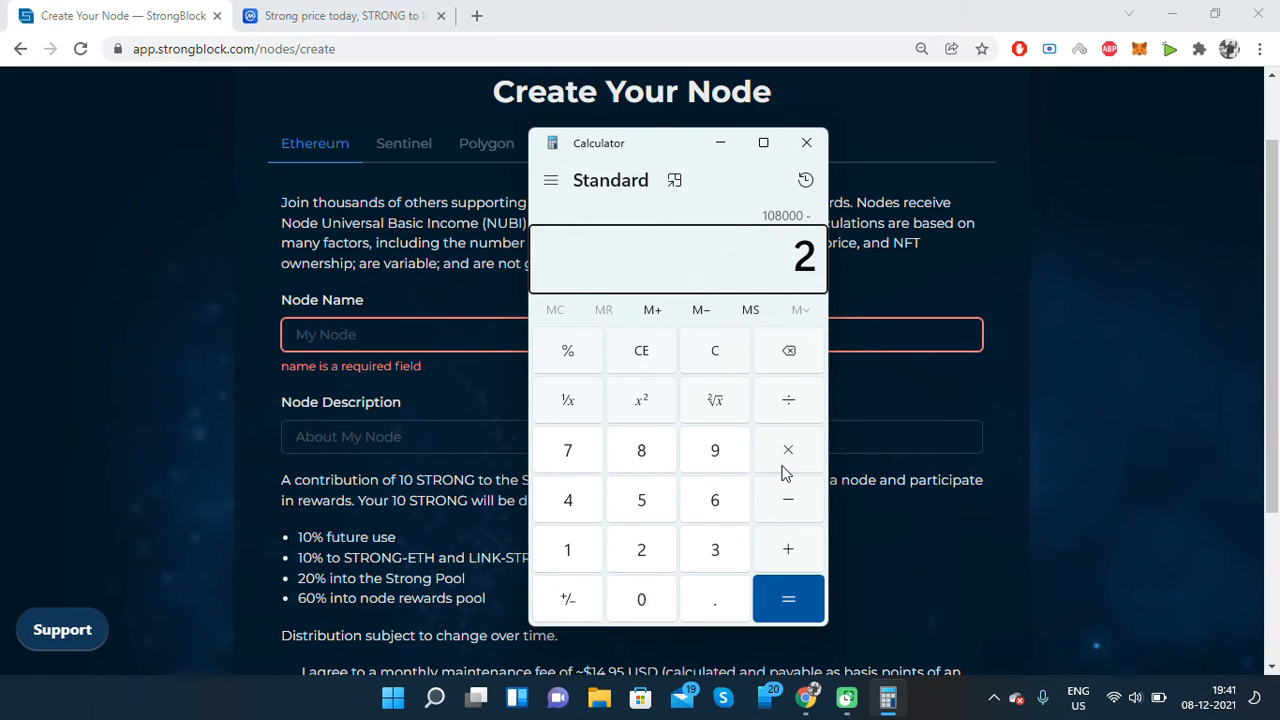
click(788, 598)
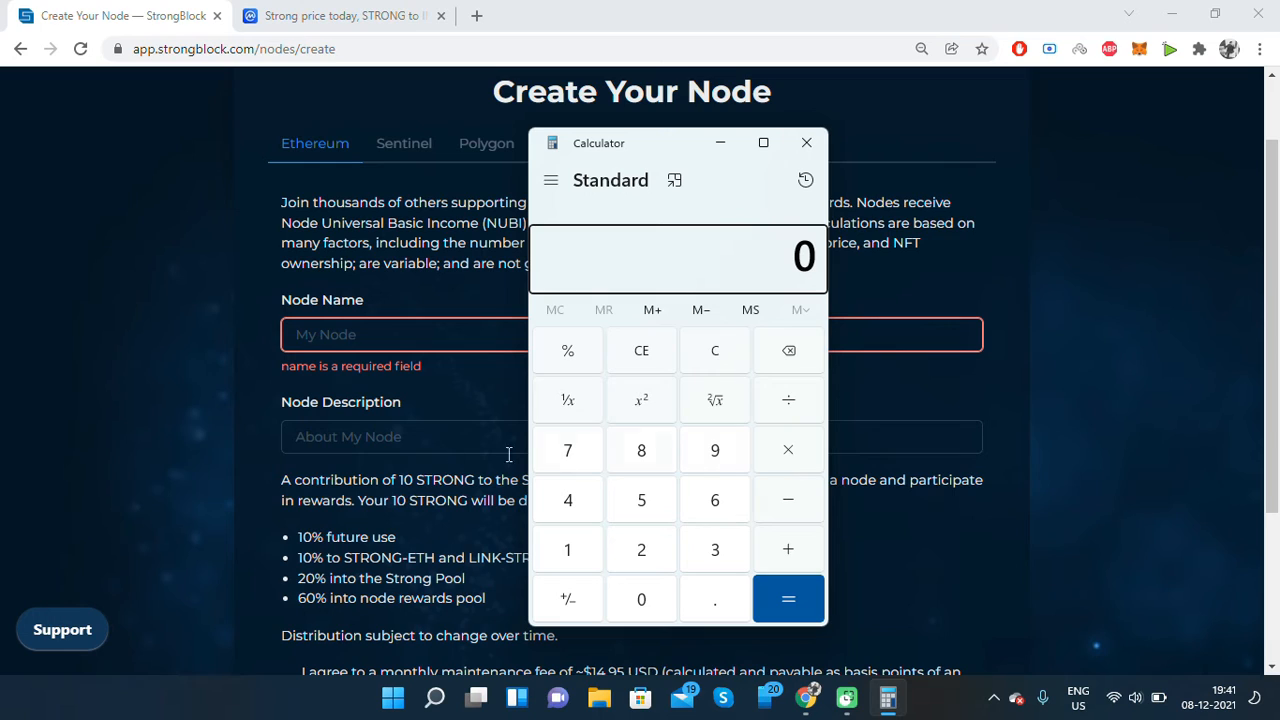
Step: Focus the Node Description field and review the form, leaving Node Name and Node Description blank and required
click(806, 142)
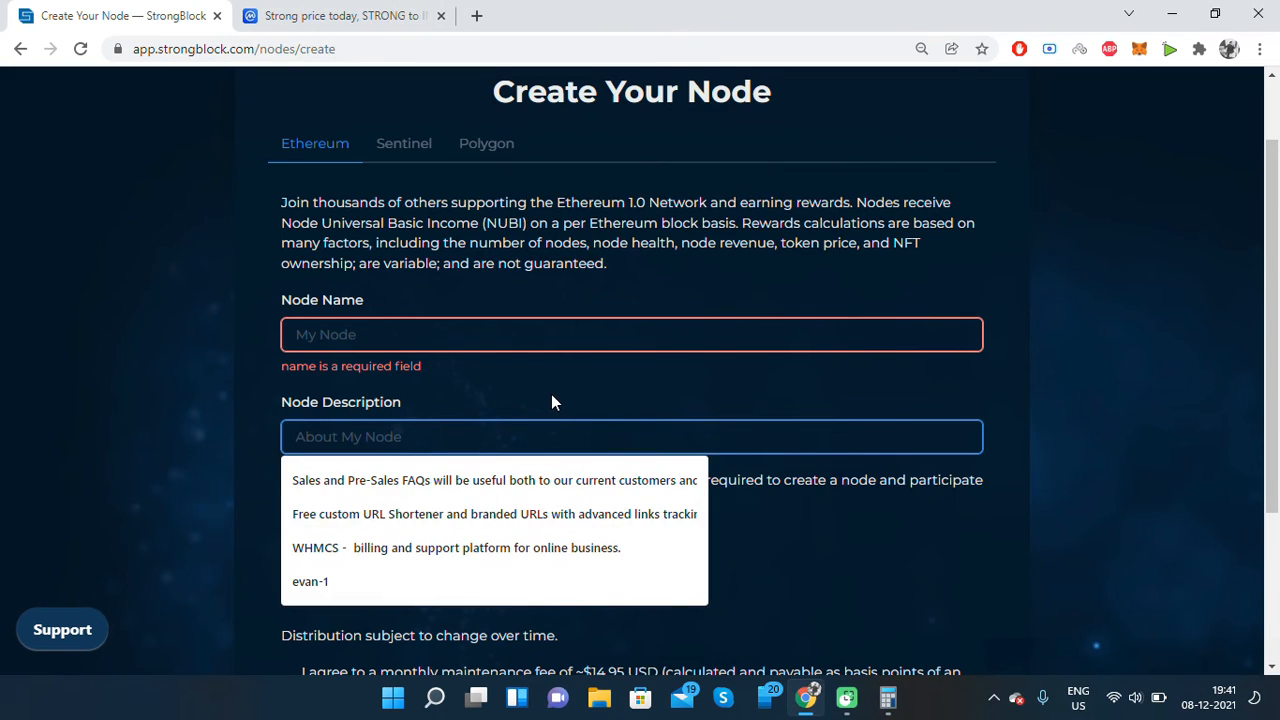
scroll(down, 3)
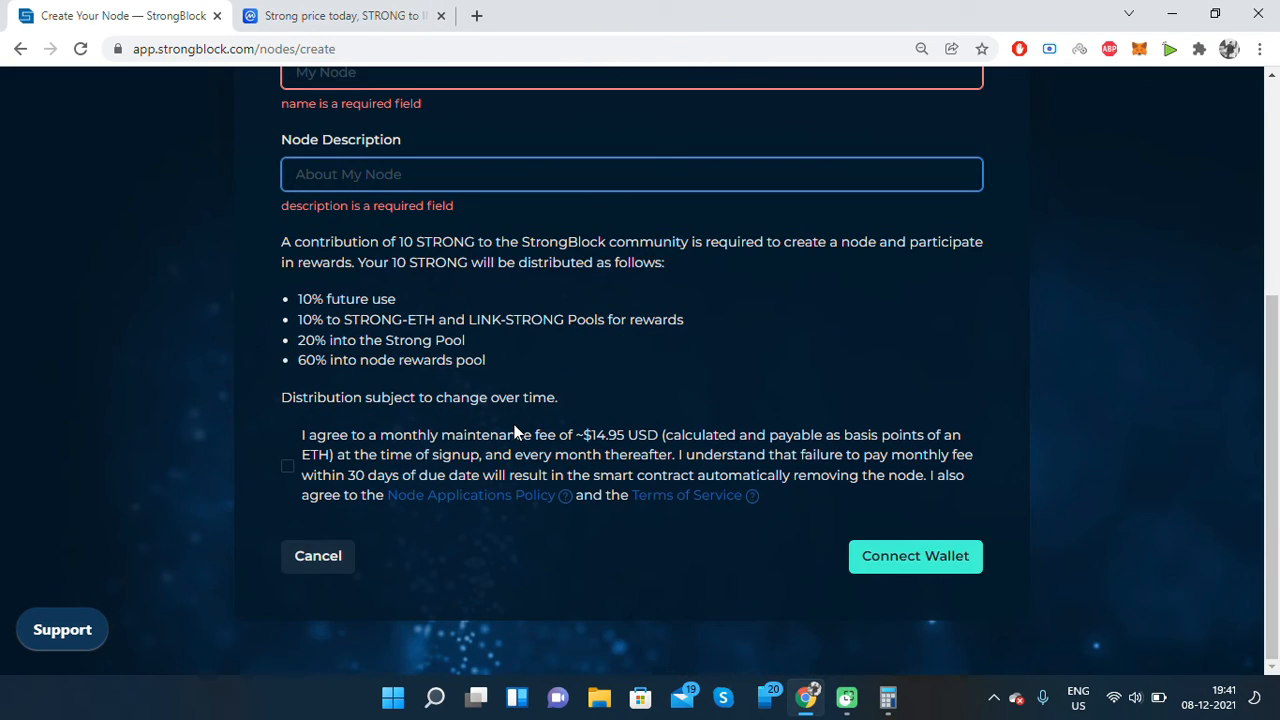
scroll(up, 3)
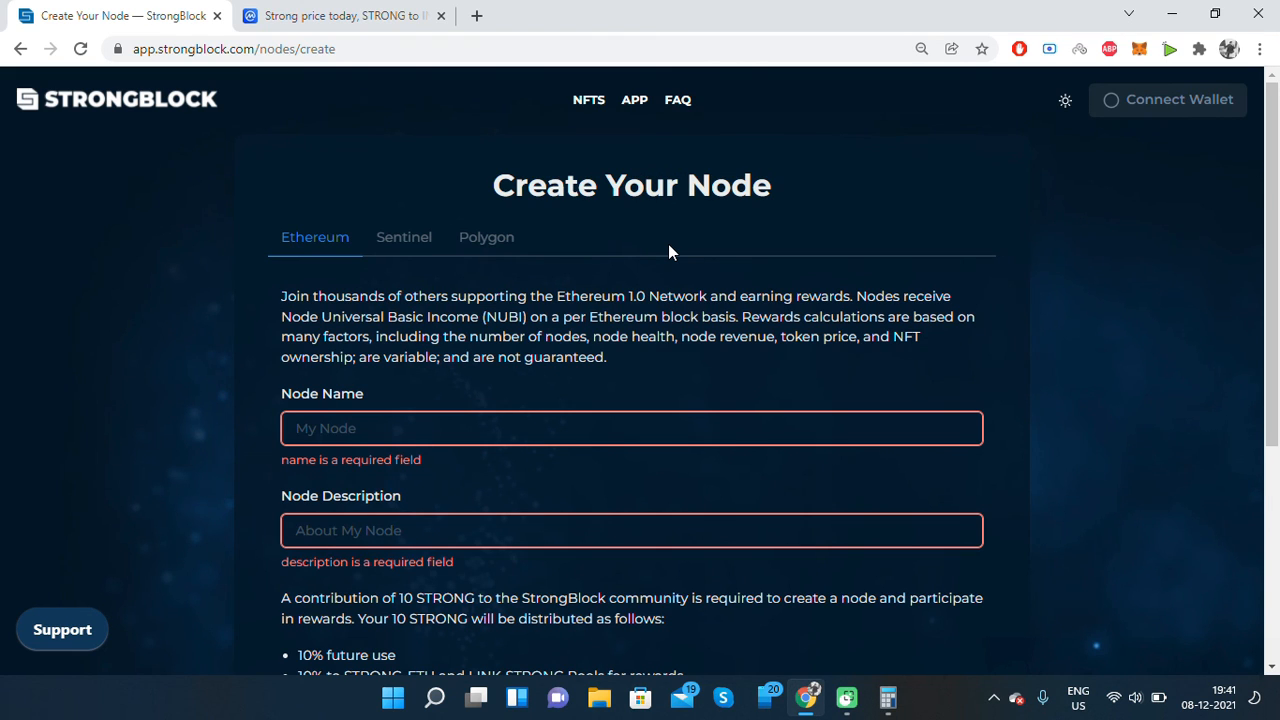
mouse_move(1210, 616)
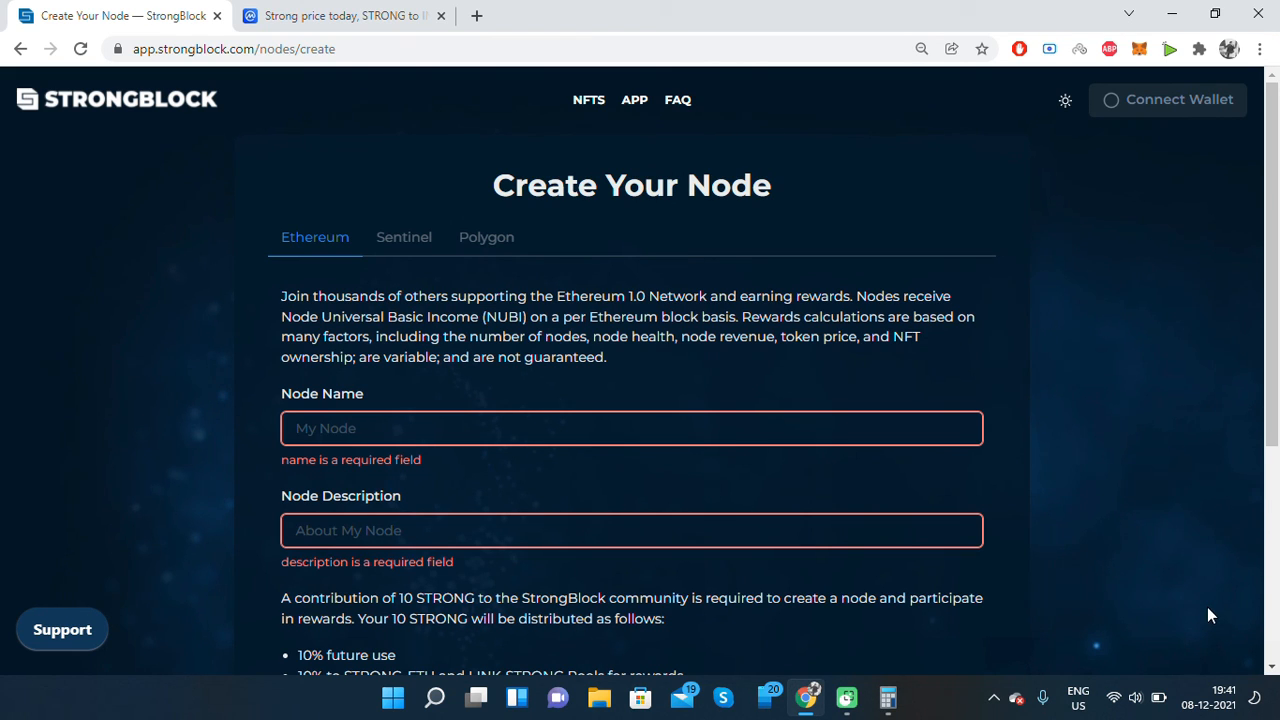